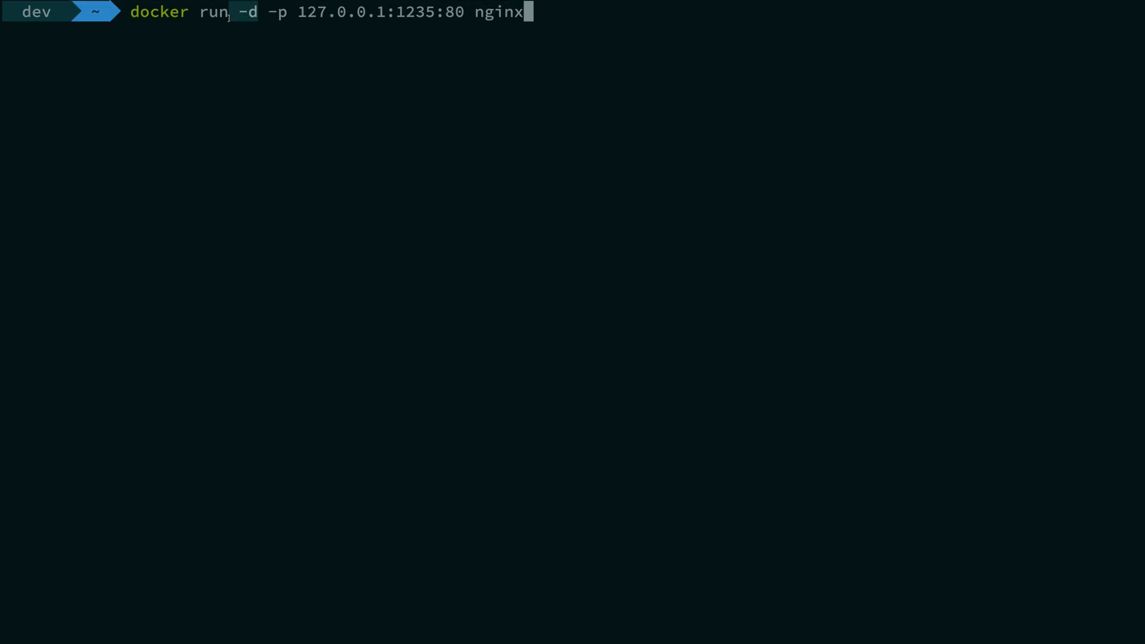
# Step: Run a detached nginx container mapping 127.0.0.1:1235 to port 80
pyautogui.press('Return')
pyautogui.write('docker ps')
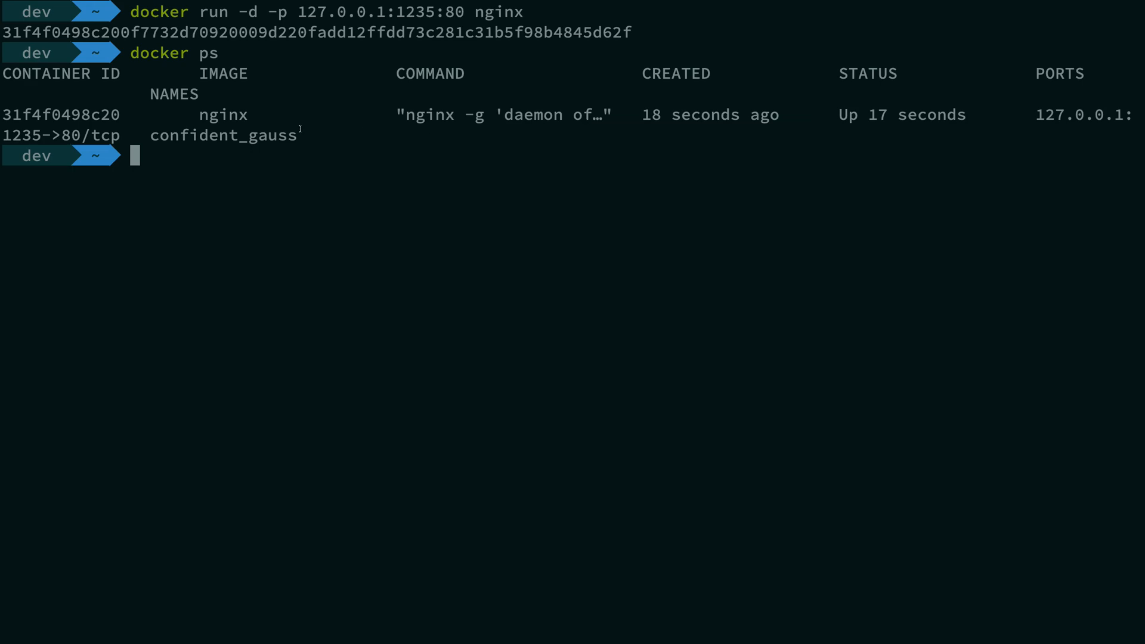
# Step: Copy container ID 31f4f0498c20 and run docker exec 31f4f0498c20 /bin/bash without -it
pyautogui.doubleClick(59, 115)
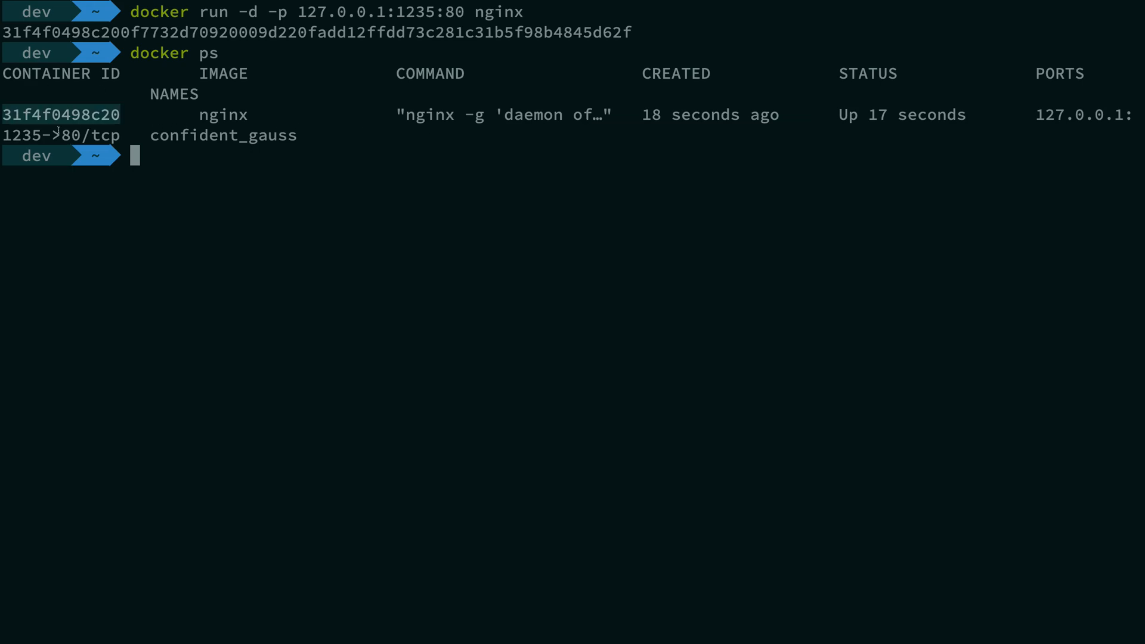
pyautogui.write('doc')
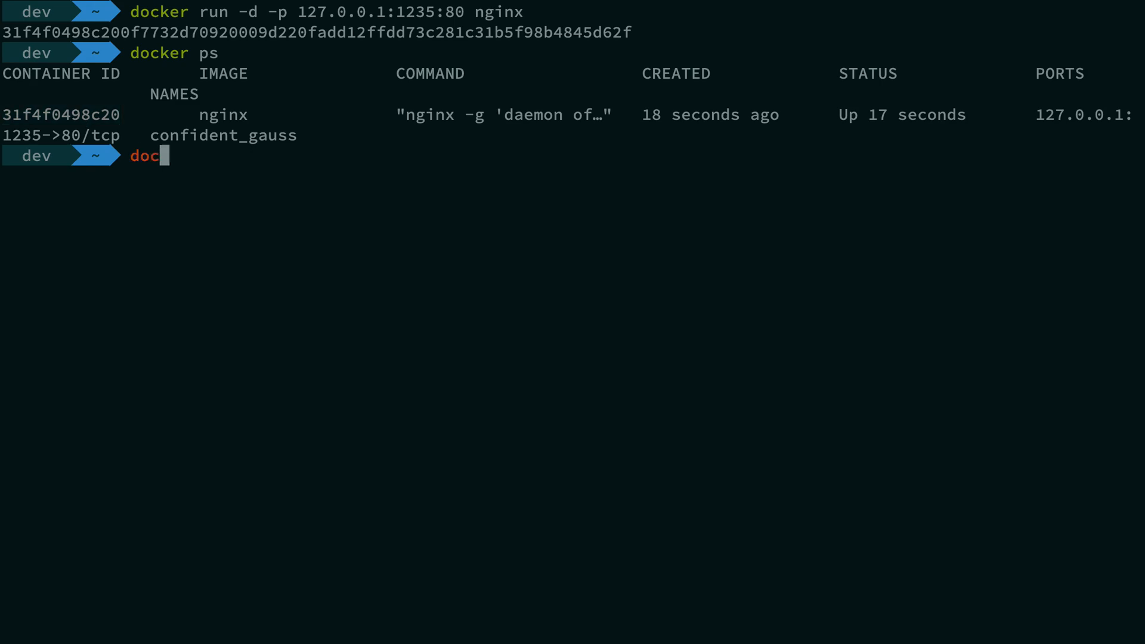
pyautogui.write('ker')
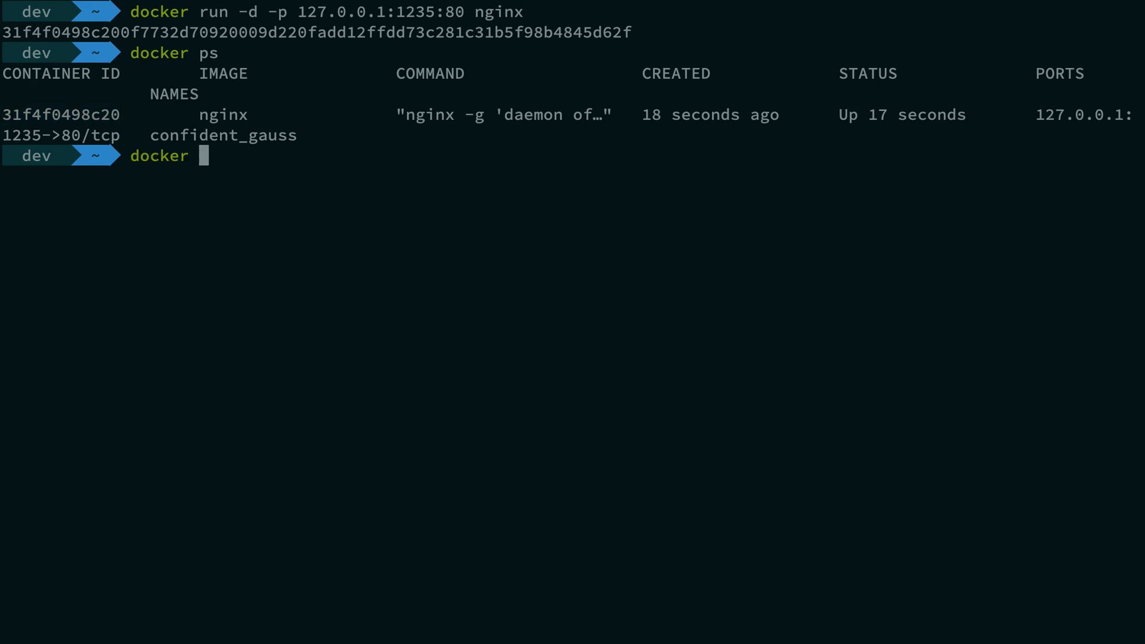
pyautogui.write('exec')
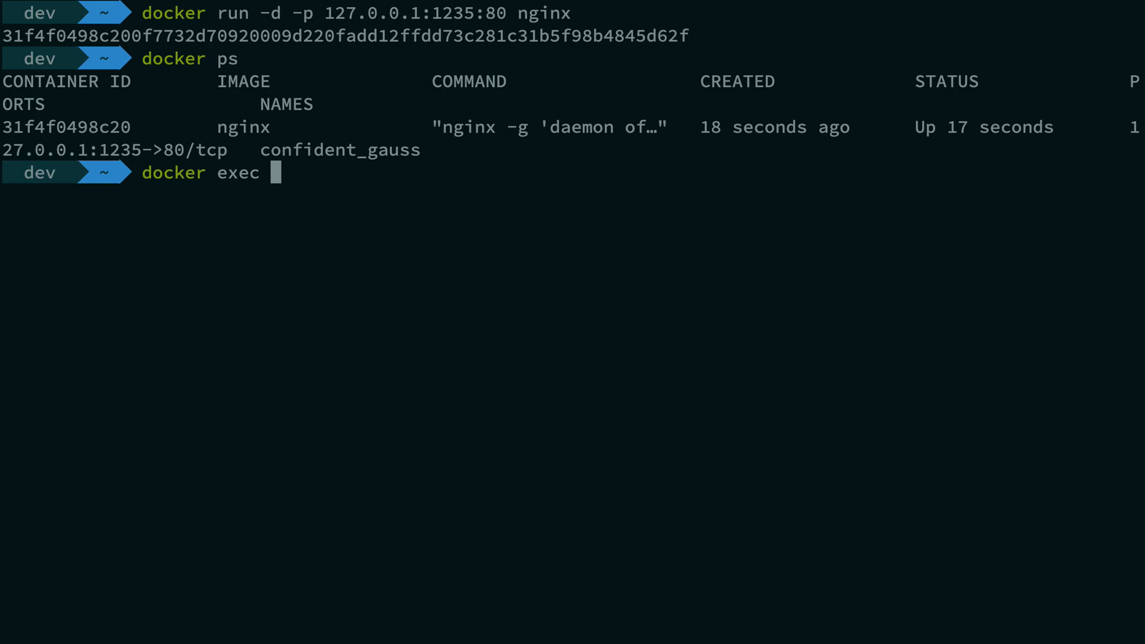
pyautogui.write('31f4f0498c20')
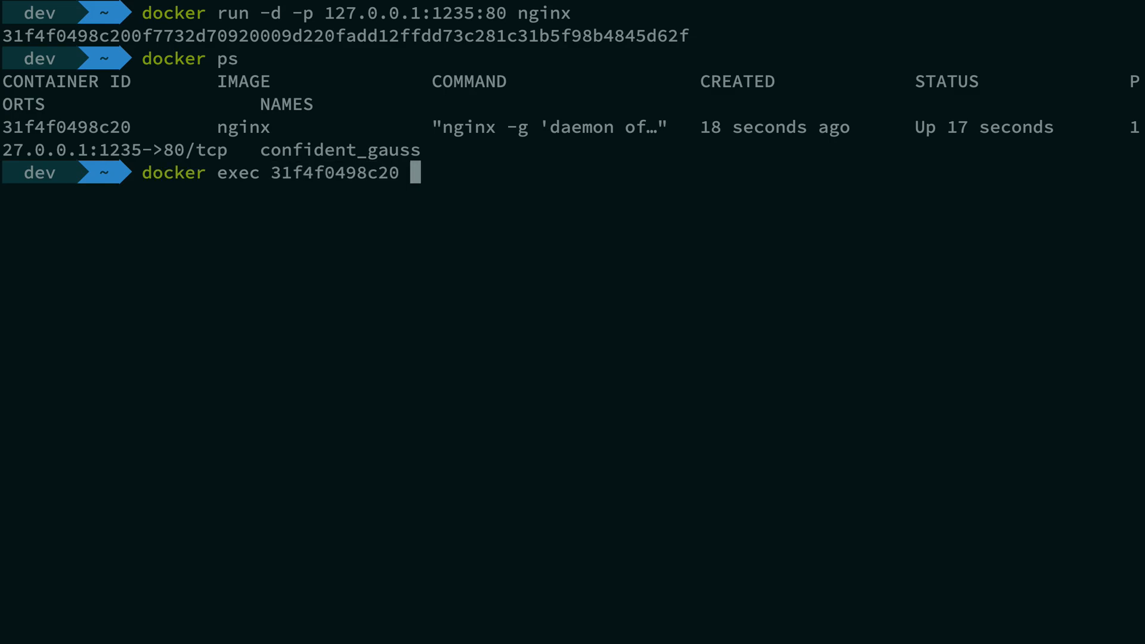
pyautogui.write('/')
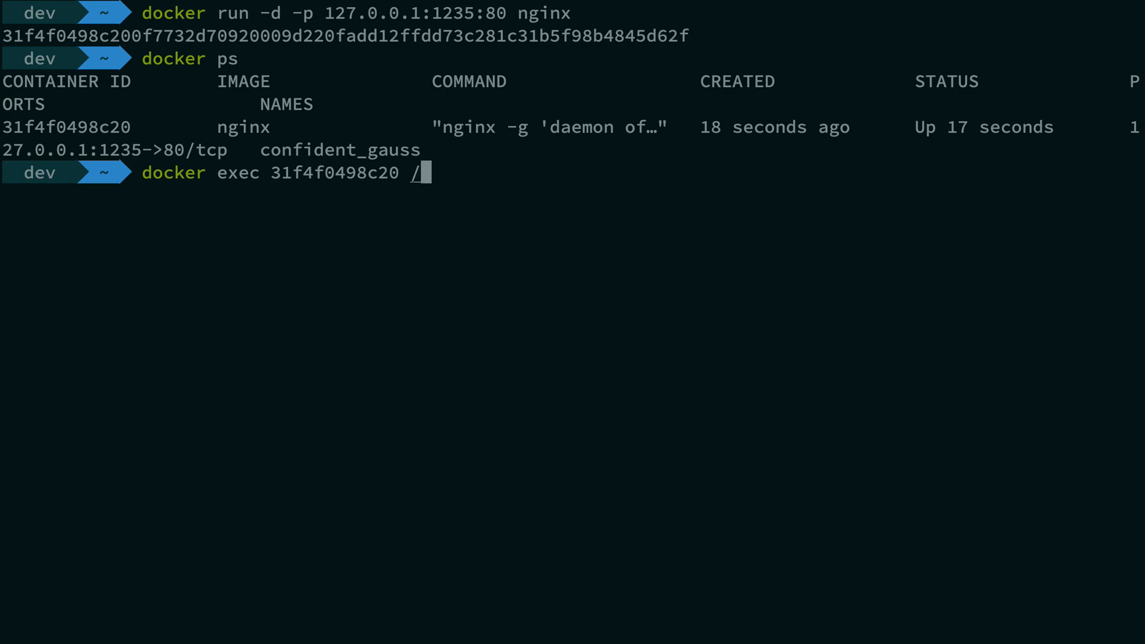
pyautogui.write('bin/bash')
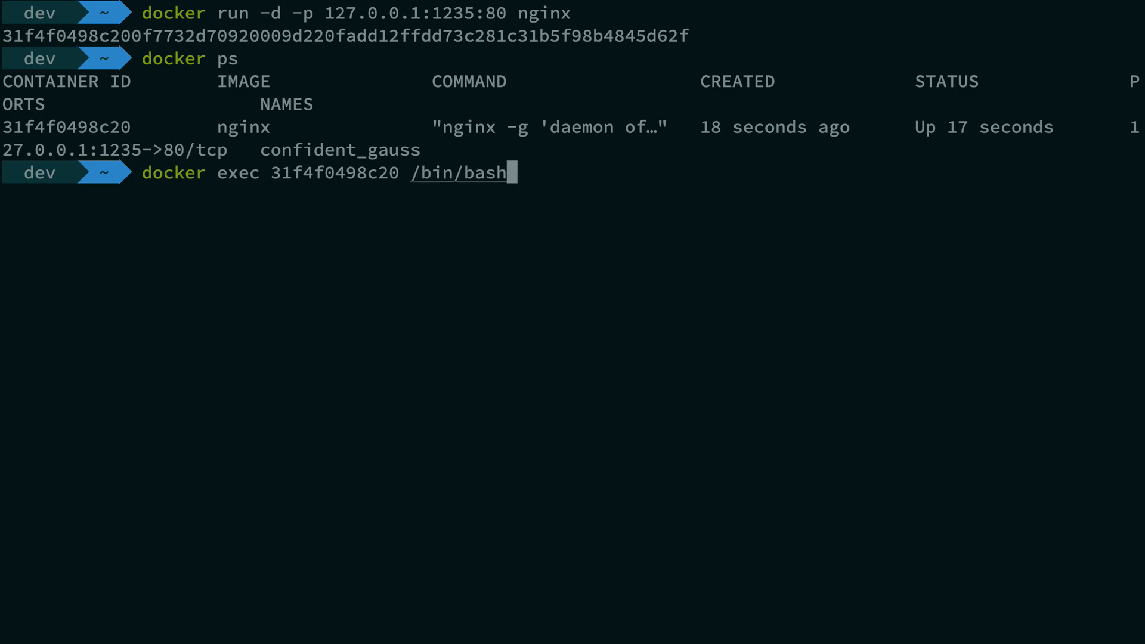
pyautogui.press('Return')
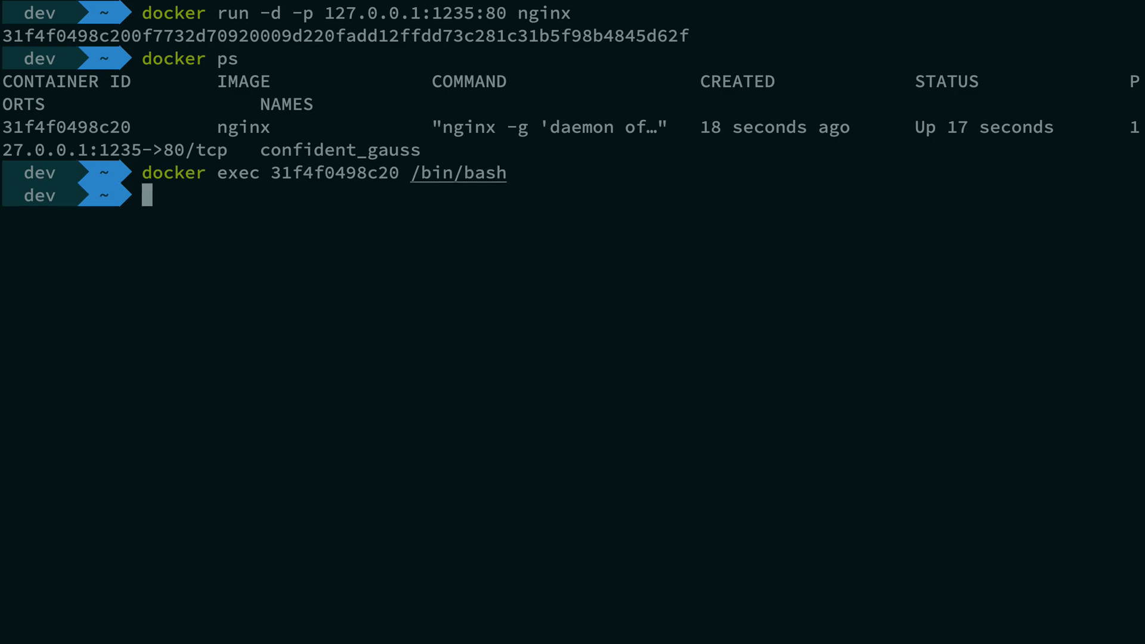
# Step: Run docker run ubuntu /bin/bash, which exits immediately
pyautogui.write('docker run ubuntu /b')
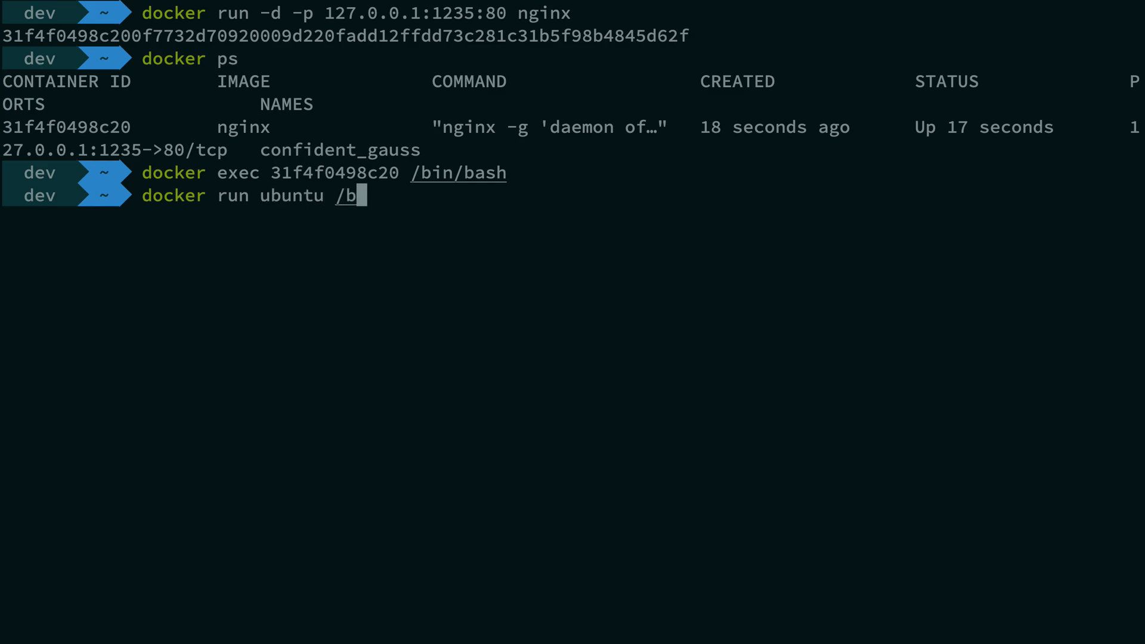
pyautogui.write('in/bash')
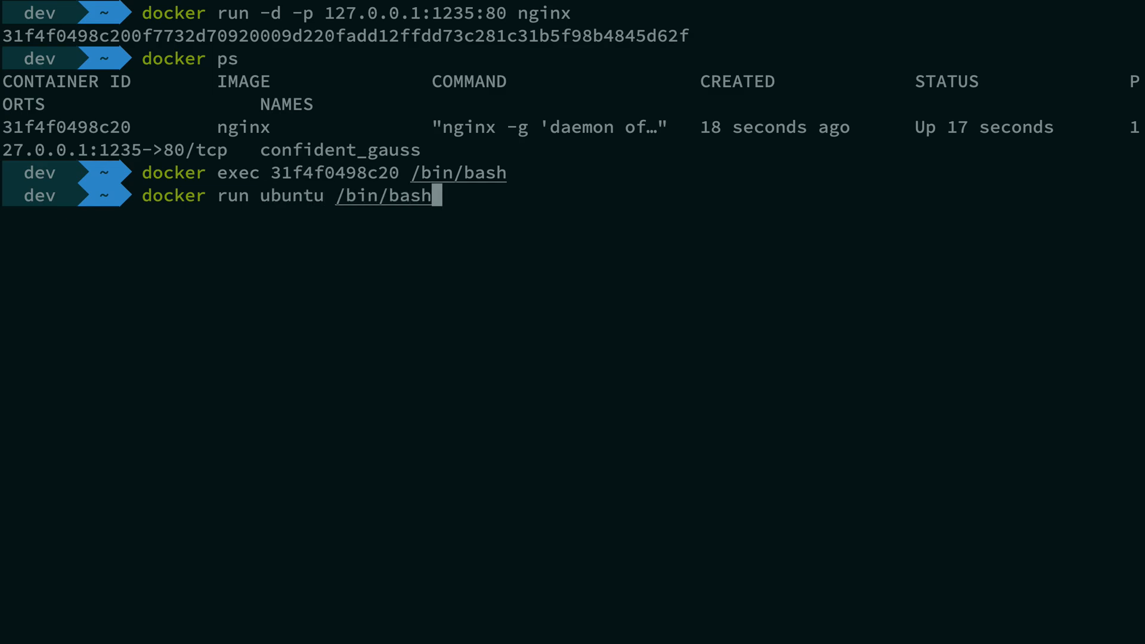
pyautogui.press('Return')
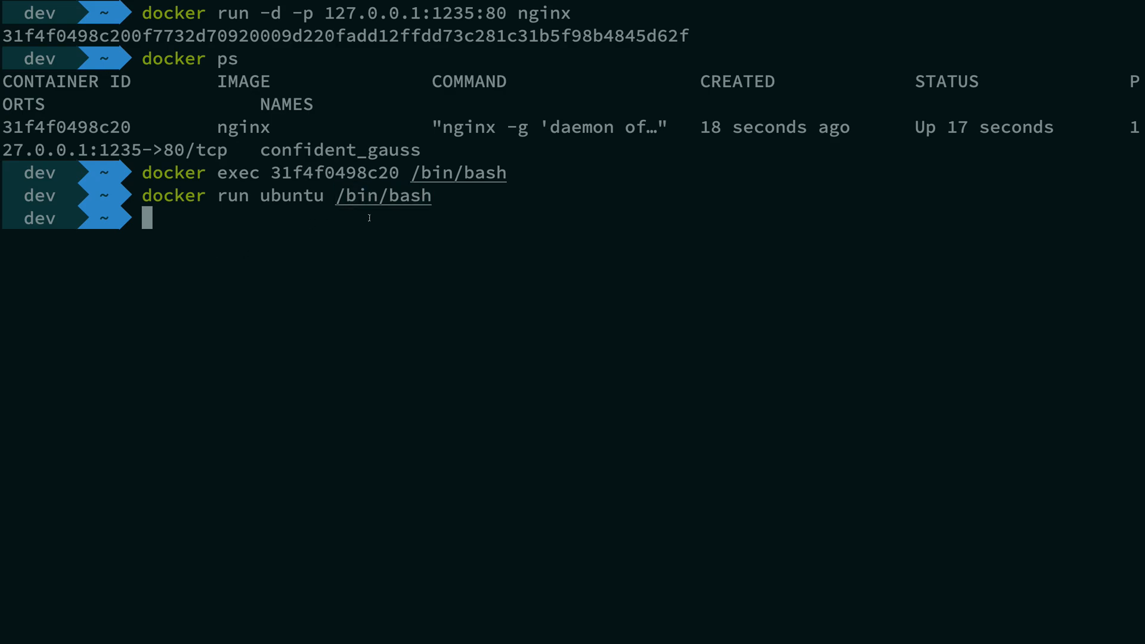
# Step: Rerun the ubuntu bash container with -it to get an interactive root shell
pyautogui.write('docker run ubuntu /bin/bash')
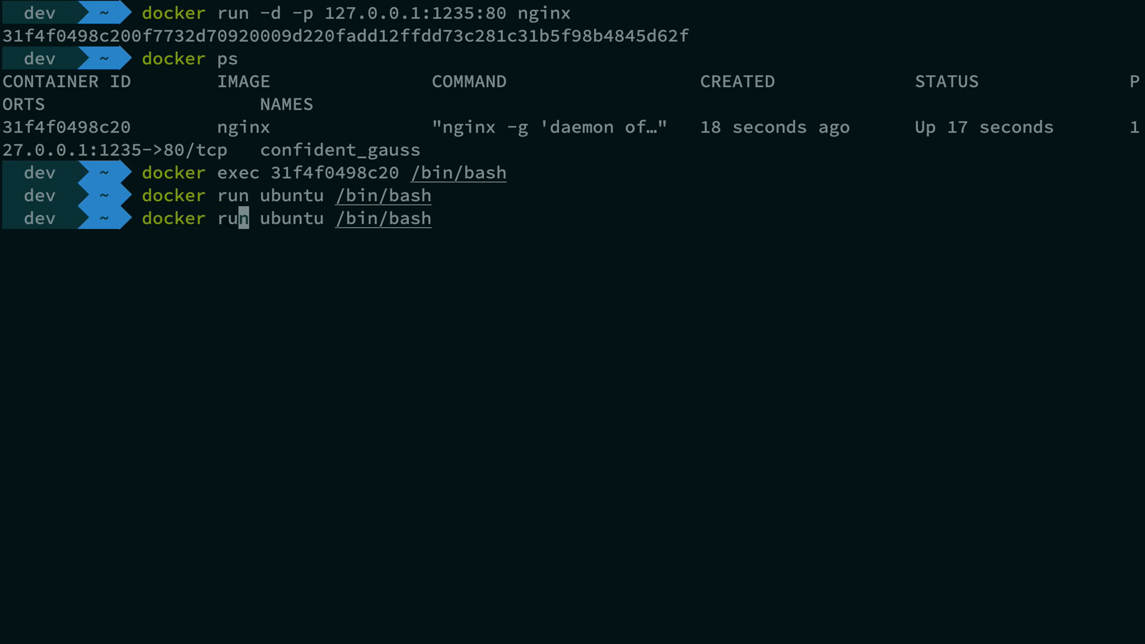
pyautogui.write('-i')
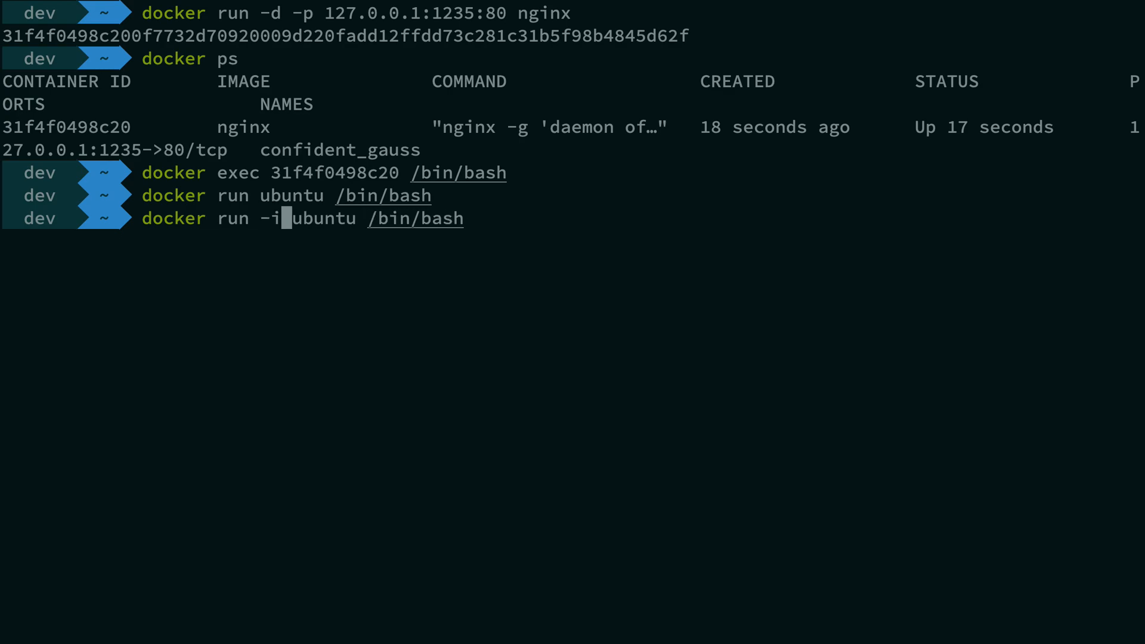
pyautogui.write('t')
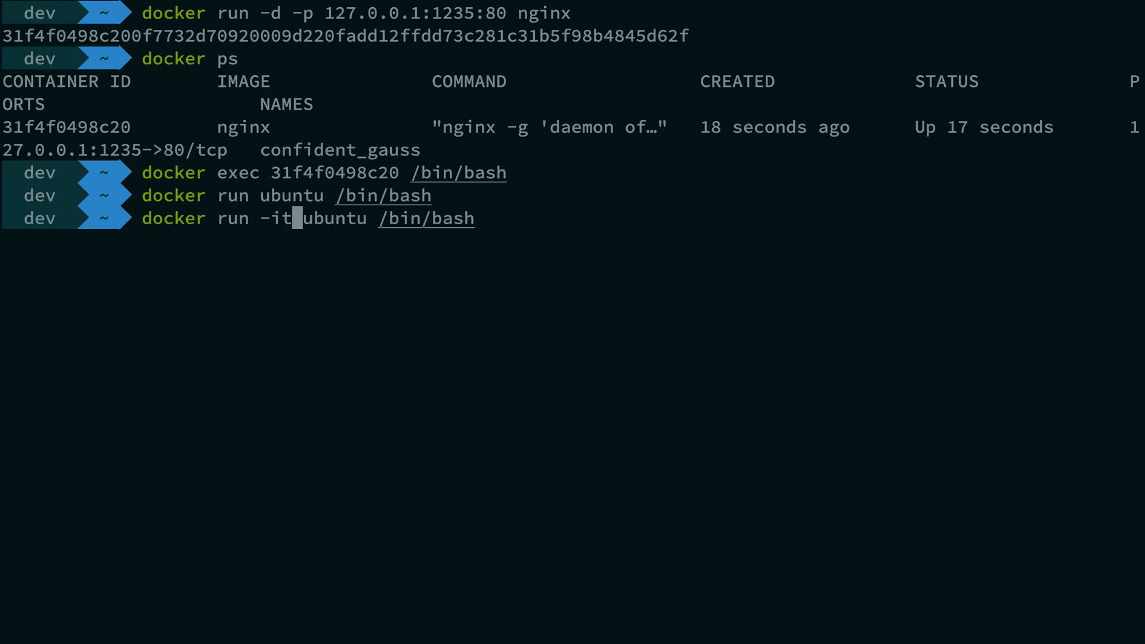
pyautogui.press('Return')
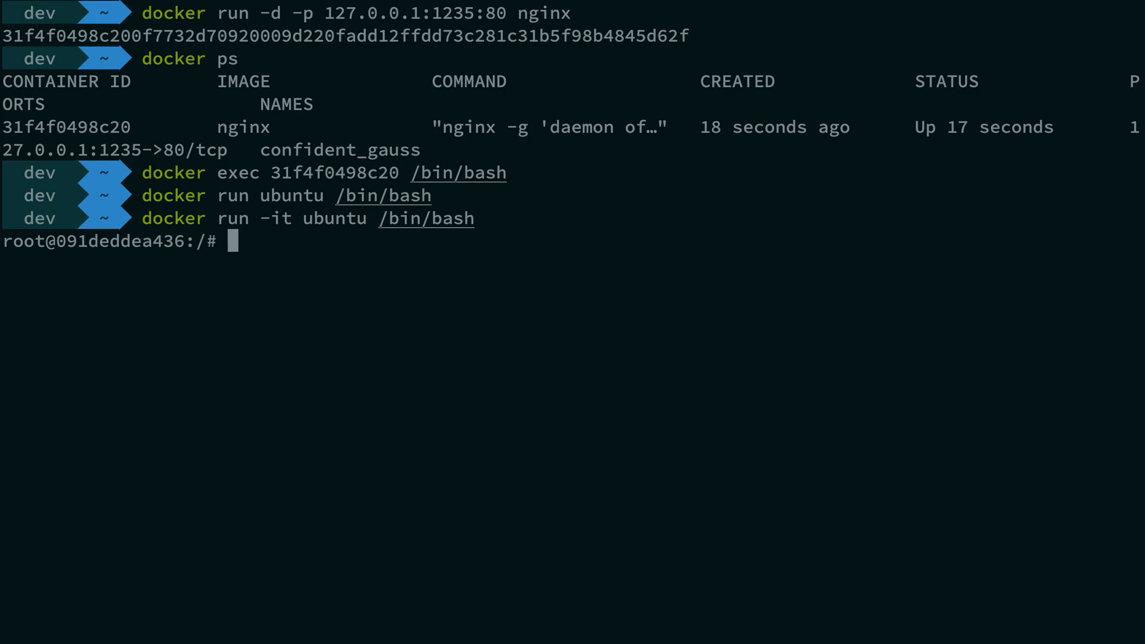
# Step: Exit the ubuntu shell and run docker exec -it 31f4f0498c20 /bin/bash
pyautogui.write('exit')
pyautogui.write('docker run -it ubuntu')
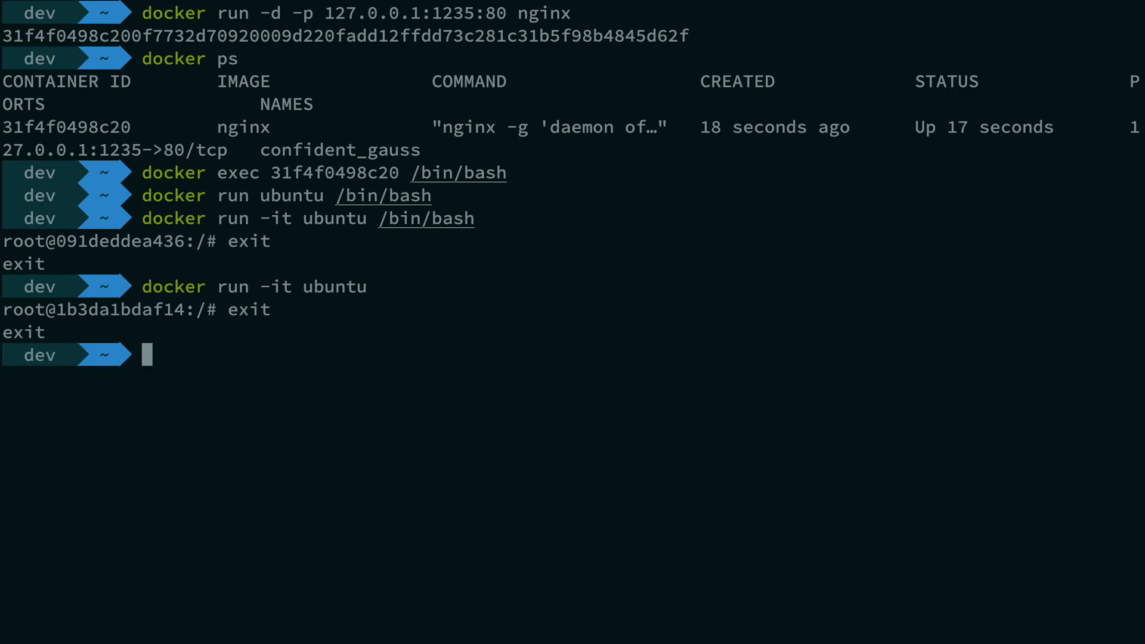
pyautogui.write('docker exec 31f4f0498c20 /bin/bash')
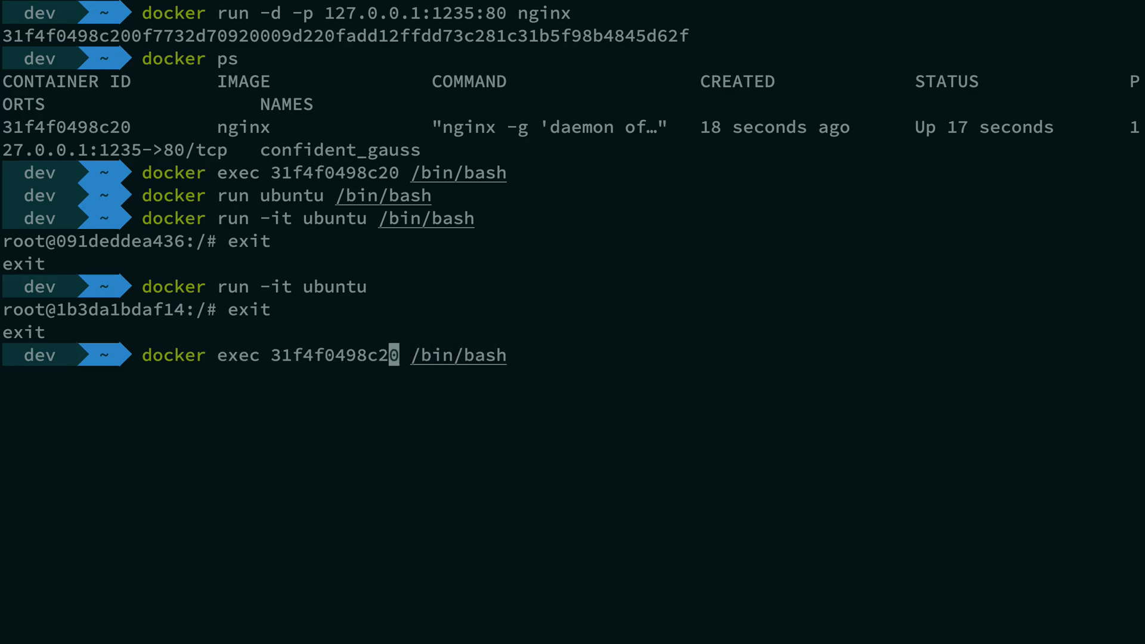
pyautogui.write('-it')
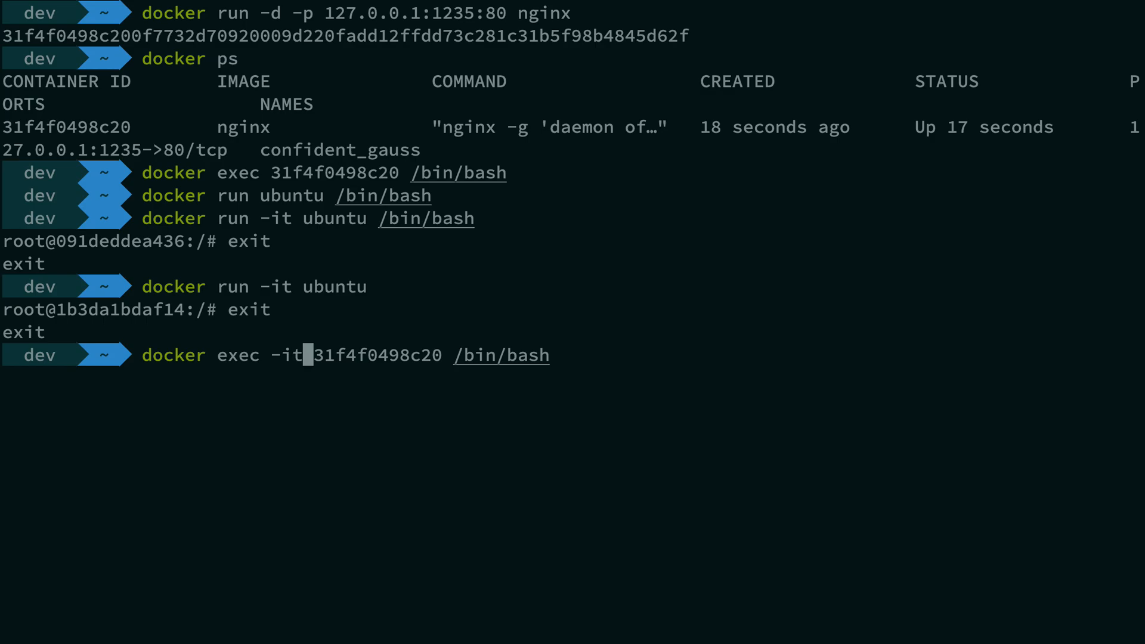
pyautogui.press('Return')
pyautogui.write('cat conf.d/')
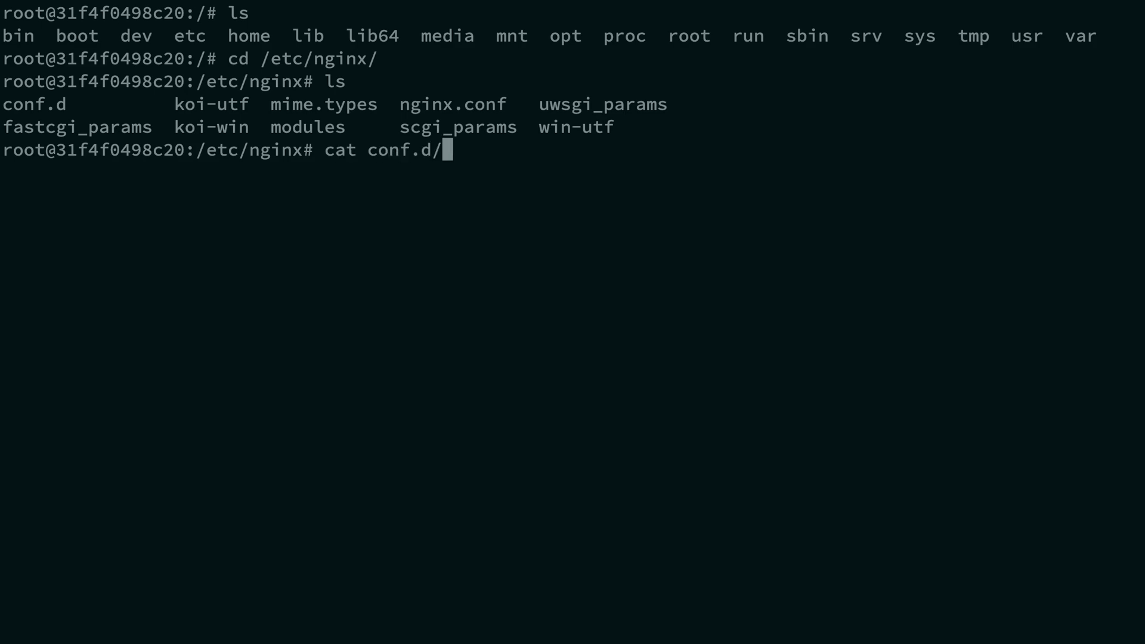
# Step: Display the conf.d configuration file from /etc/nginx inside the nginx container
pyautogui.press('Return')
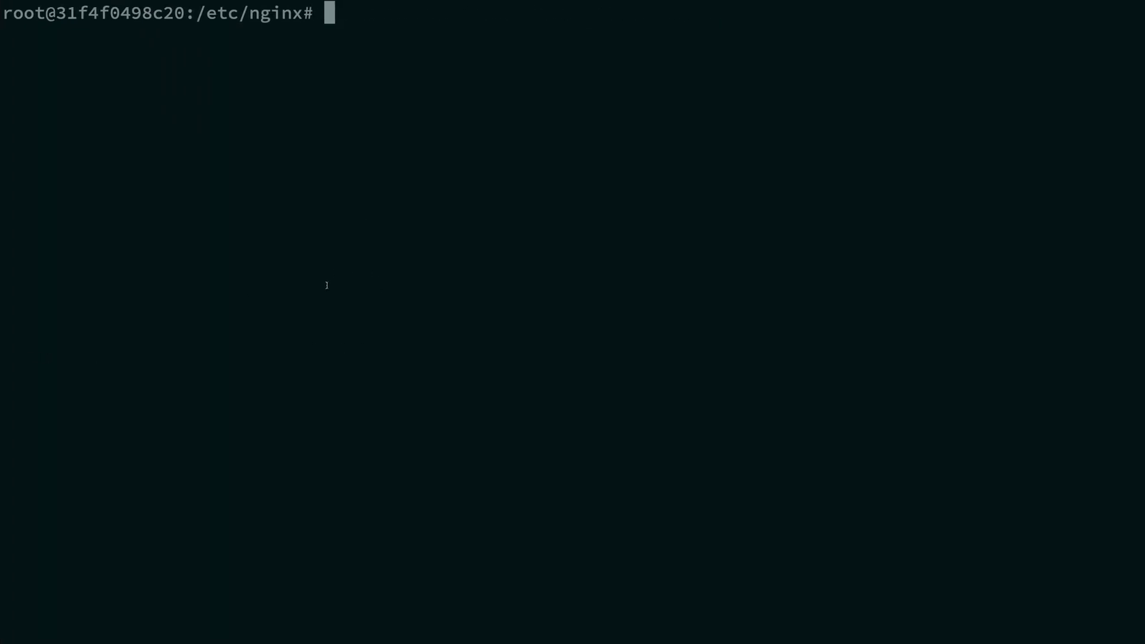
# Step: Cancel the half-typed 'cd lo' and start typing cd /var/log/ instead
pyautogui.write('c')
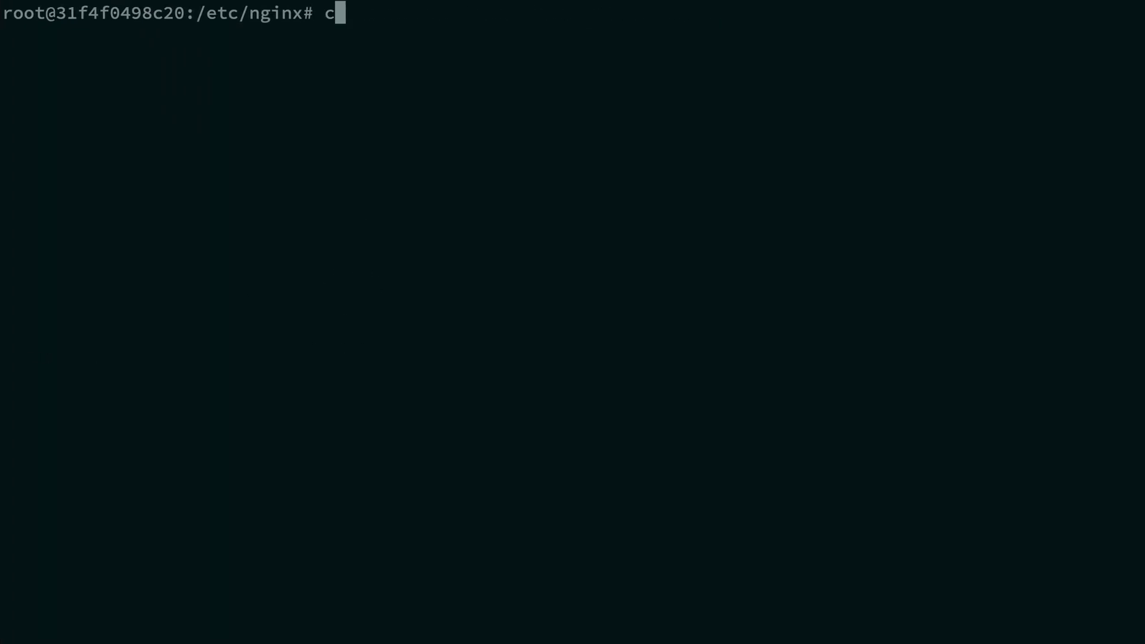
pyautogui.write('d lo^C')
pyautogui.write('cd /v')
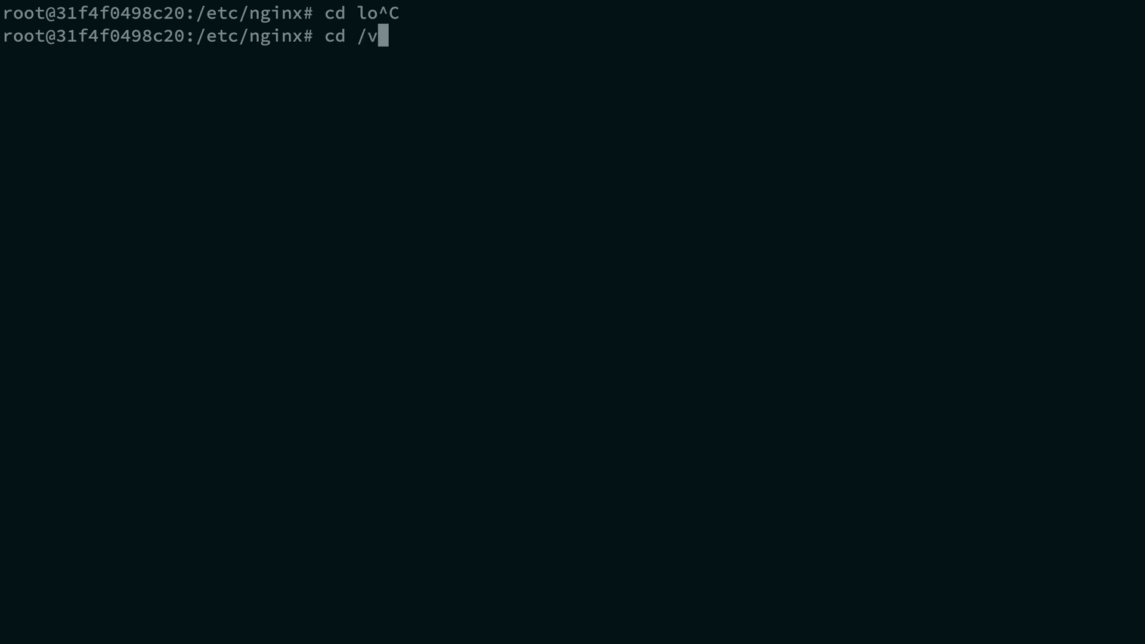
pyautogui.write('ar/log/')
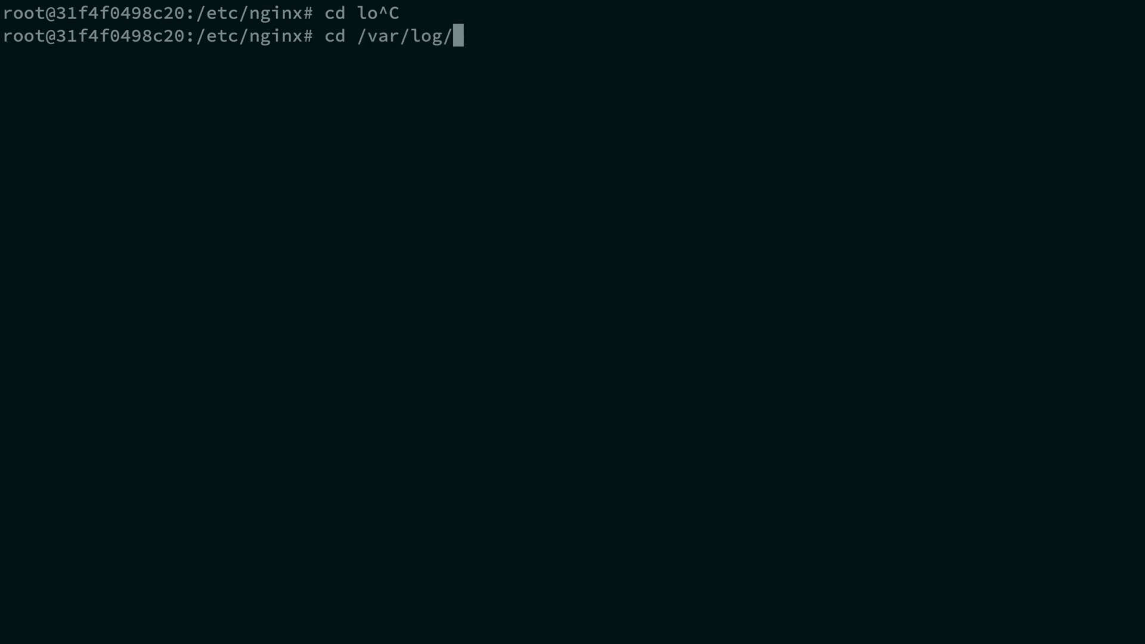